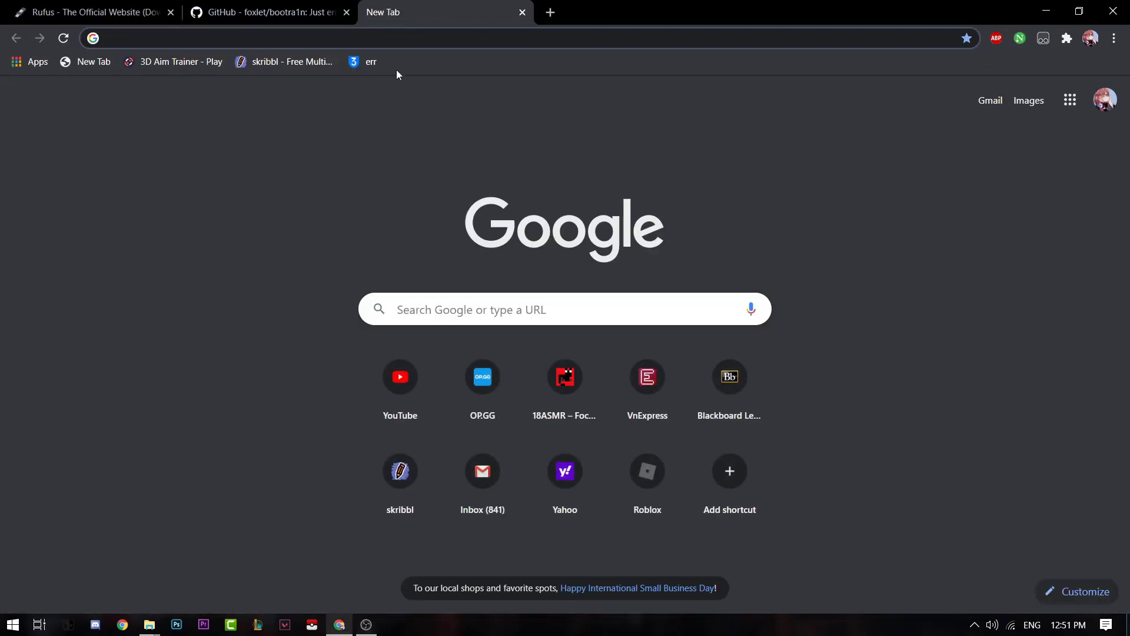
- Google the chips for 'ipad 6', 'iphone x' and 'iphone xr chipset', then close the search tab
{"action": "type", "text": "ipad 6"}
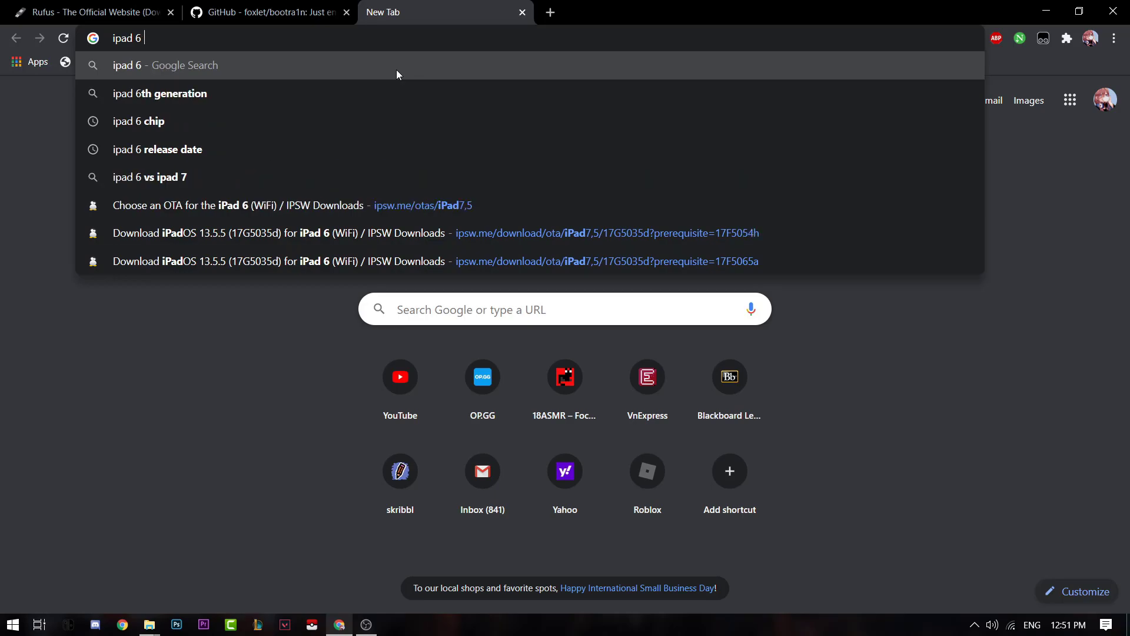
{"action": "left_click", "coordinate": [138, 122]}
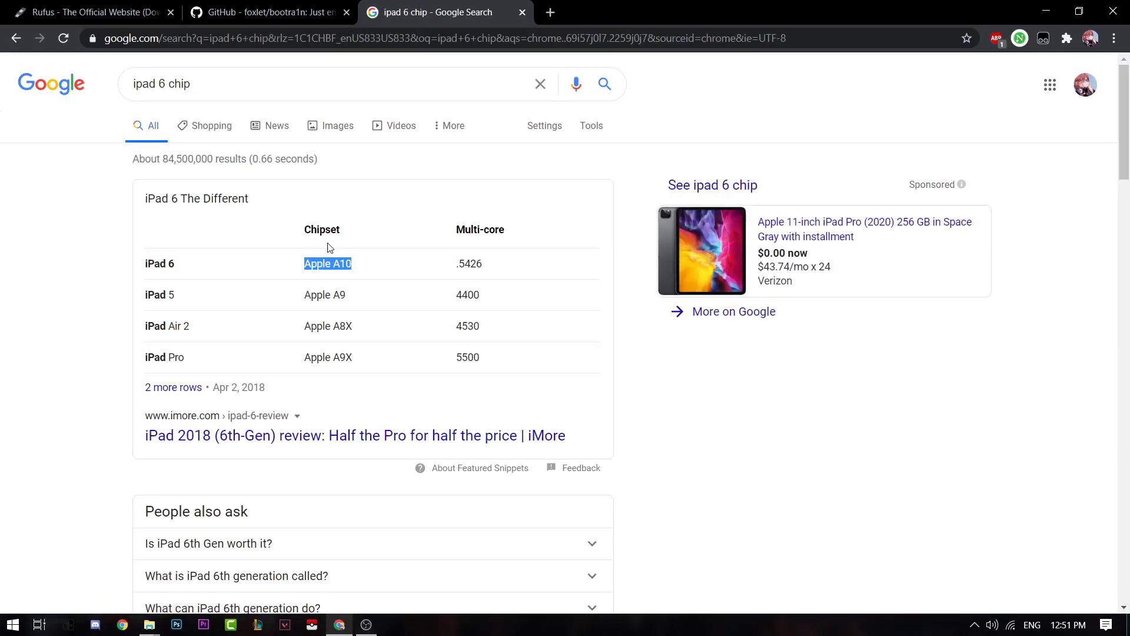
{"action": "type", "text": "iphone x"}
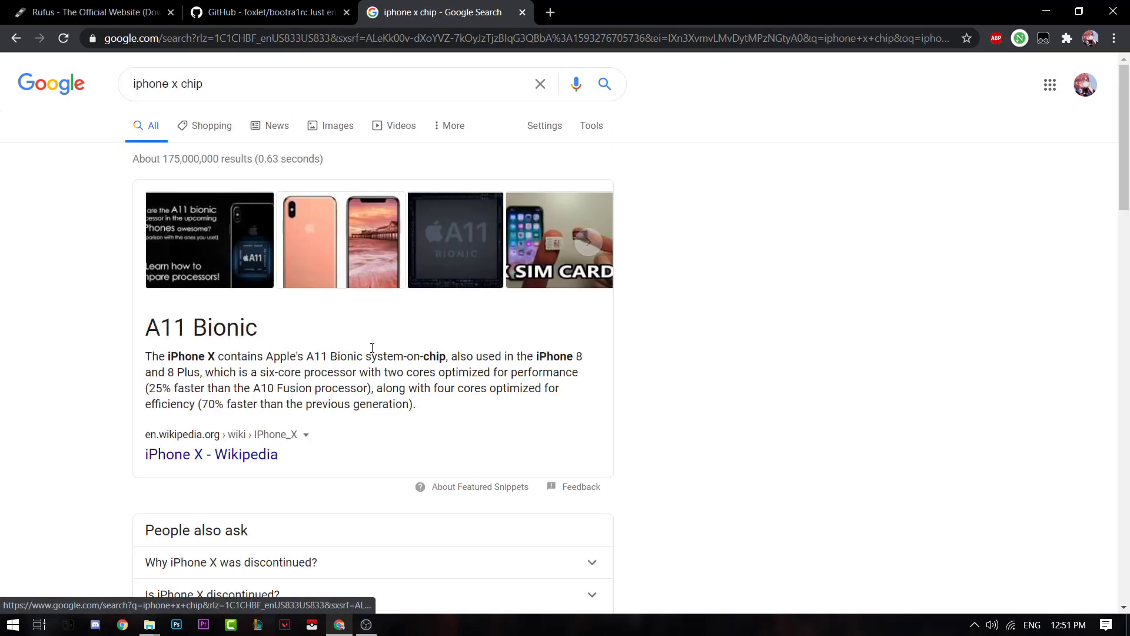
{"action": "left_click", "coordinate": [226, 83]}
{"action": "type", "text": "r"}
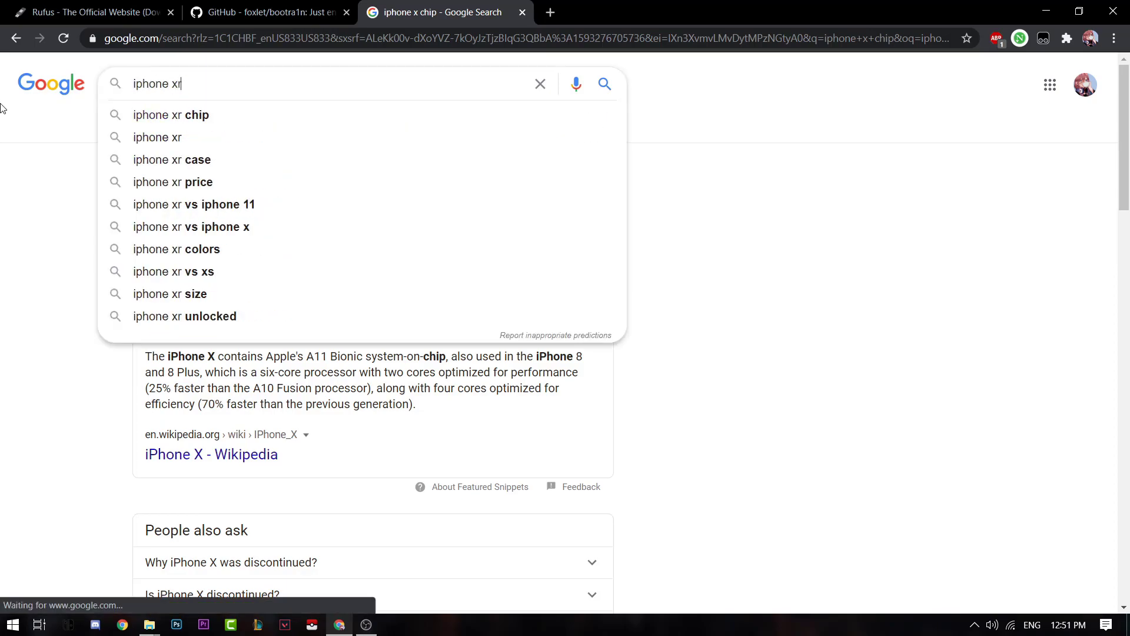
{"action": "left_click", "coordinate": [171, 115]}
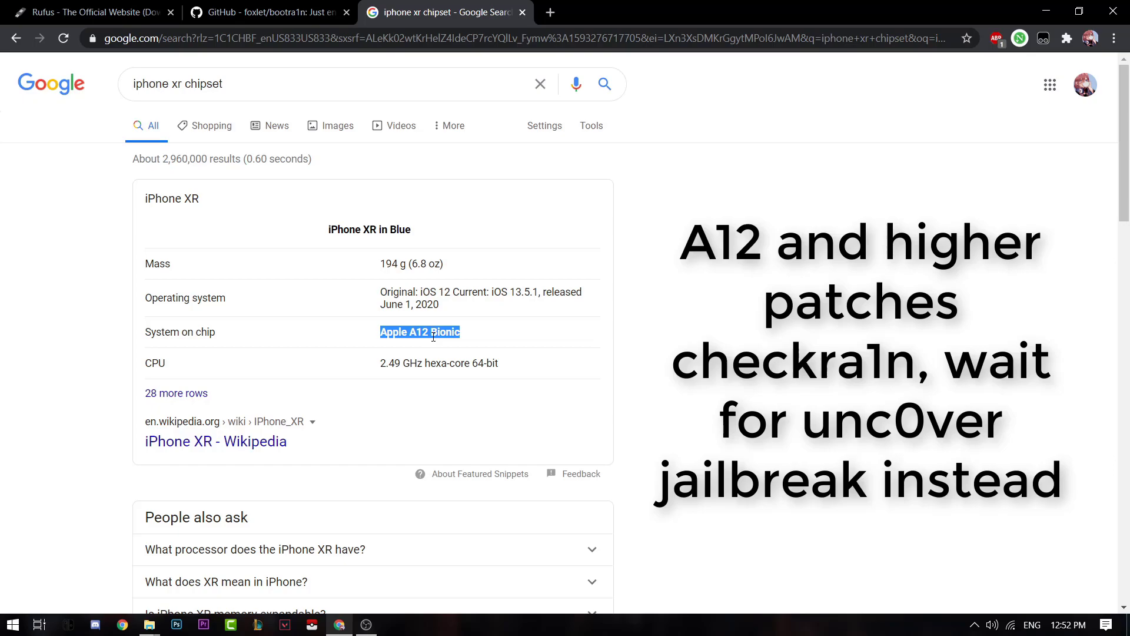
{"action": "left_click", "coordinate": [267, 12]}
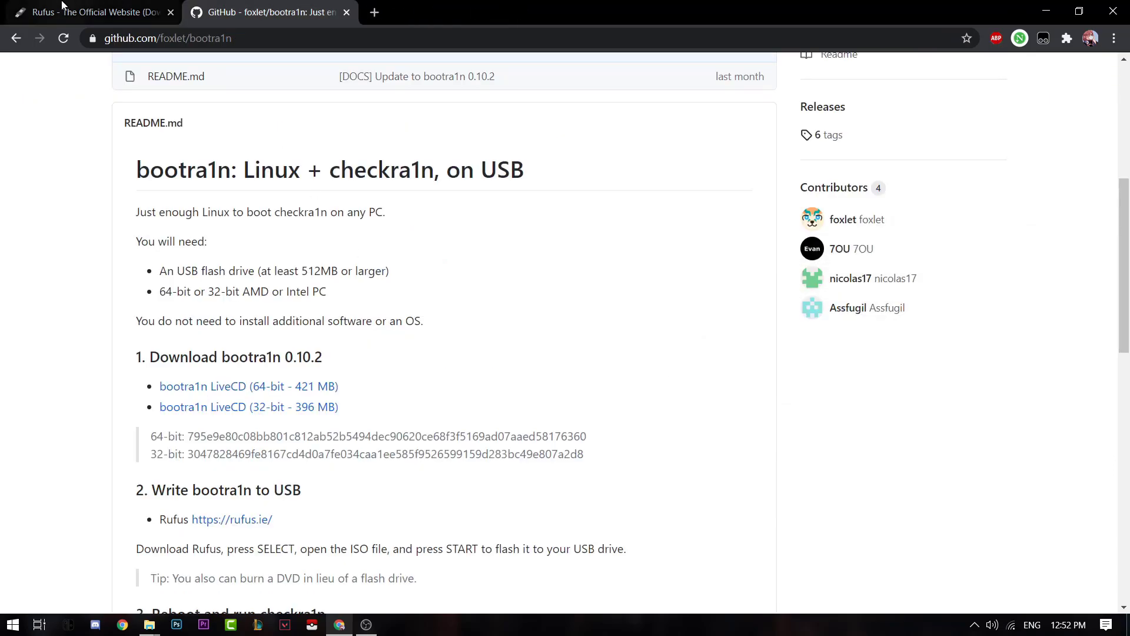
- Download Rufus 3.11 (rufus-3.11.exe) from the Download section of rufus.ie
{"action": "left_click", "coordinate": [93, 12]}
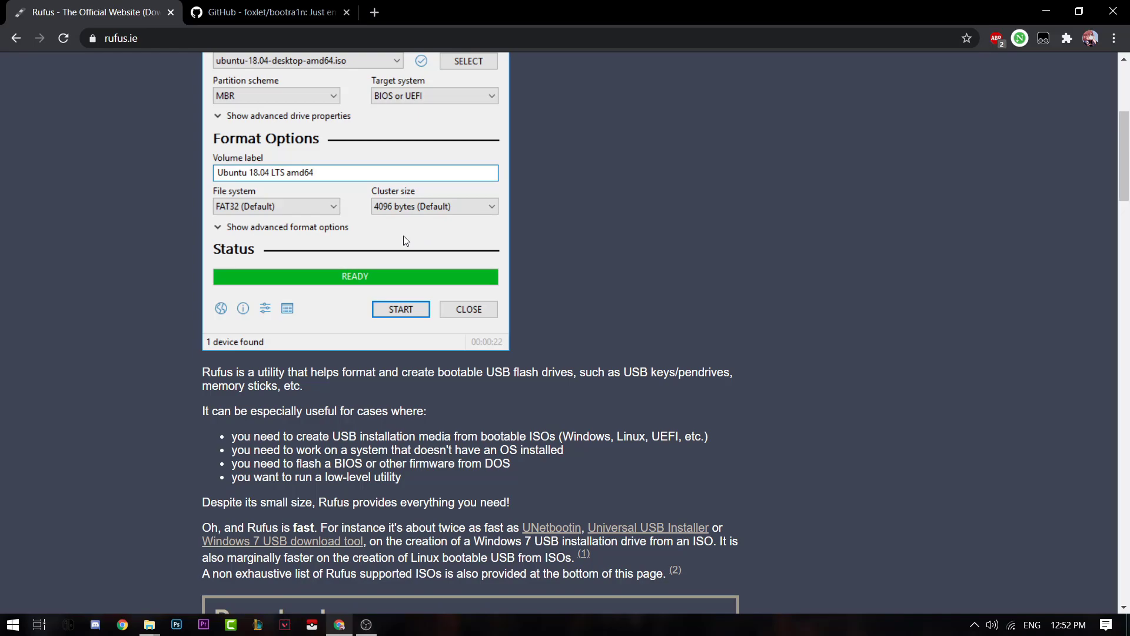
{"action": "scroll", "scroll_direction": "down", "scroll_amount": 3}
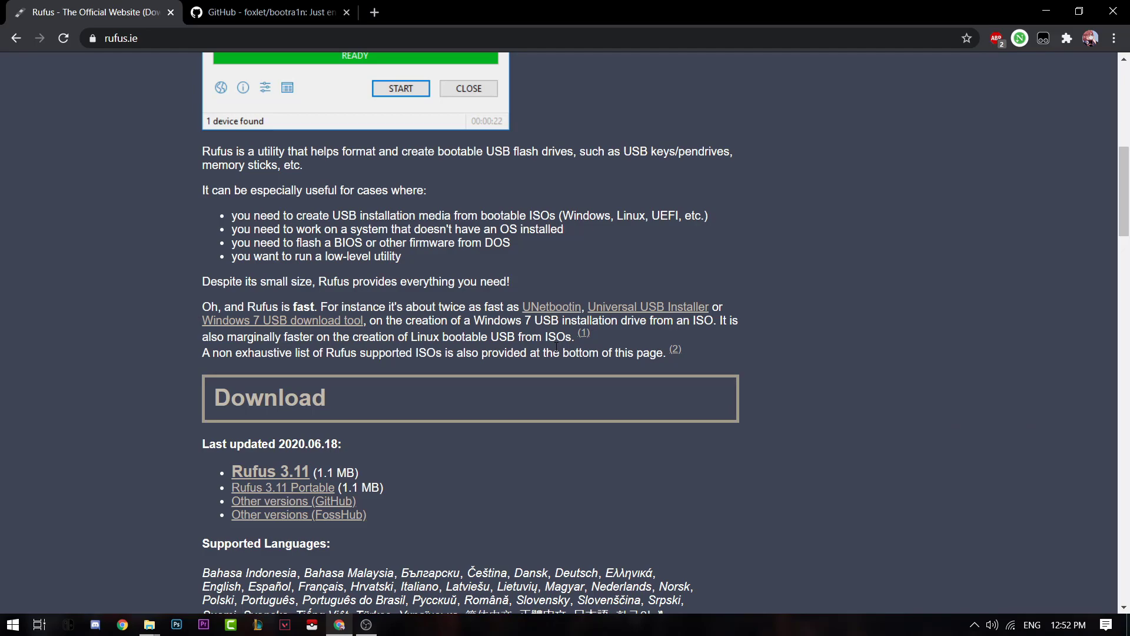
{"action": "scroll", "scroll_direction": "down", "scroll_amount": 3}
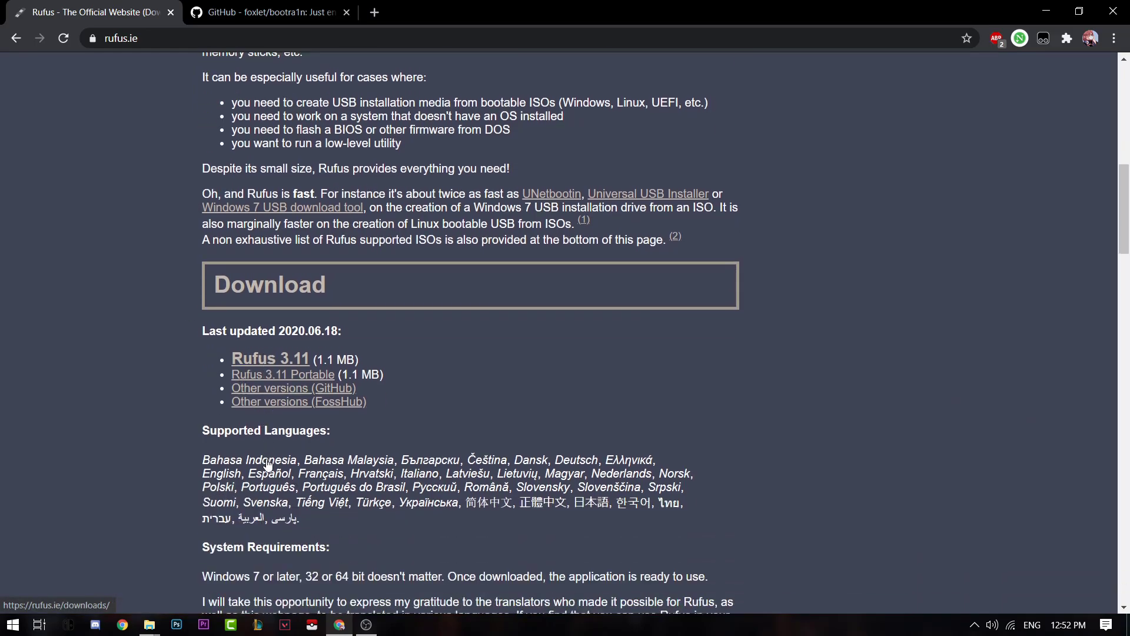
{"action": "left_click", "coordinate": [270, 358]}
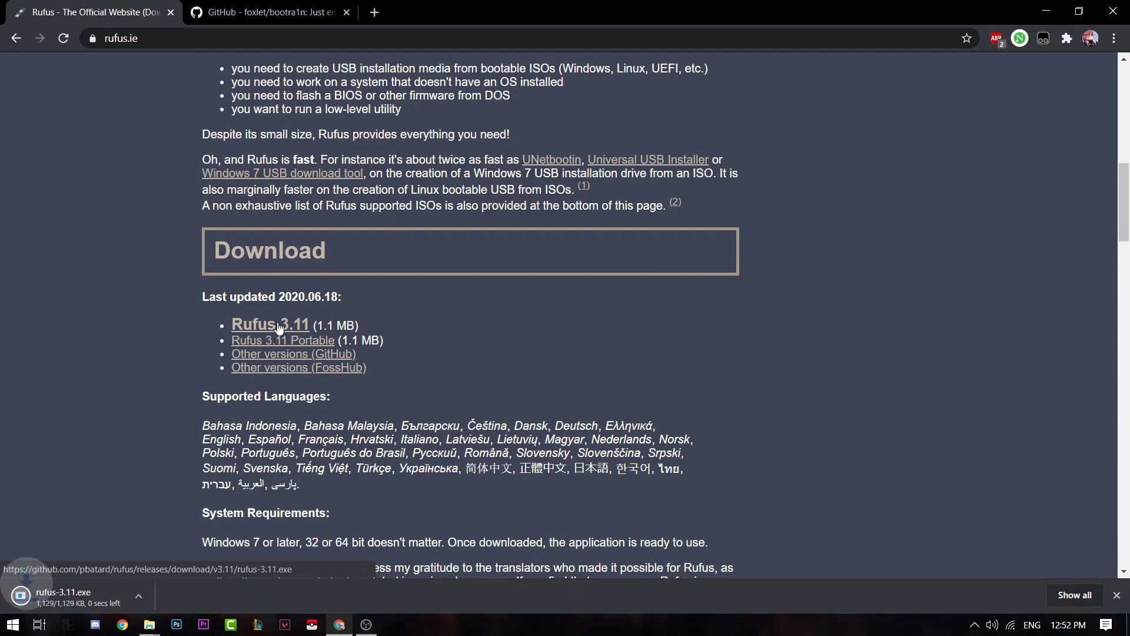
- Download 'bootra1n LiveCD (64-bit - 421 MB)' from the bootra1n GitHub page
{"action": "left_click", "coordinate": [270, 12]}
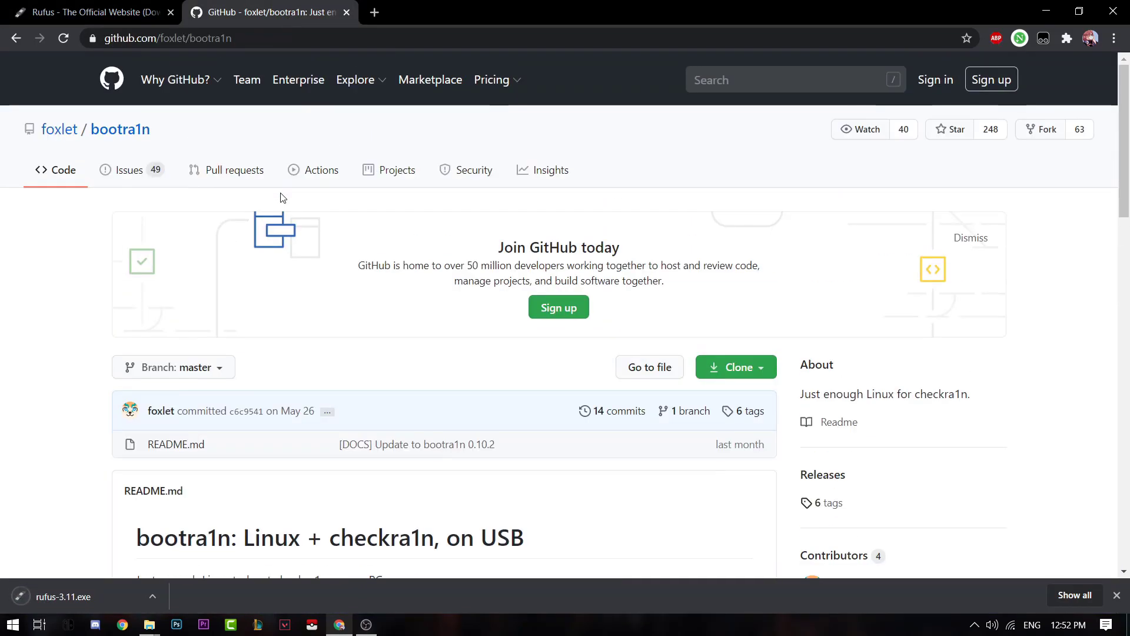
{"action": "scroll", "scroll_direction": "down", "scroll_amount": 3}
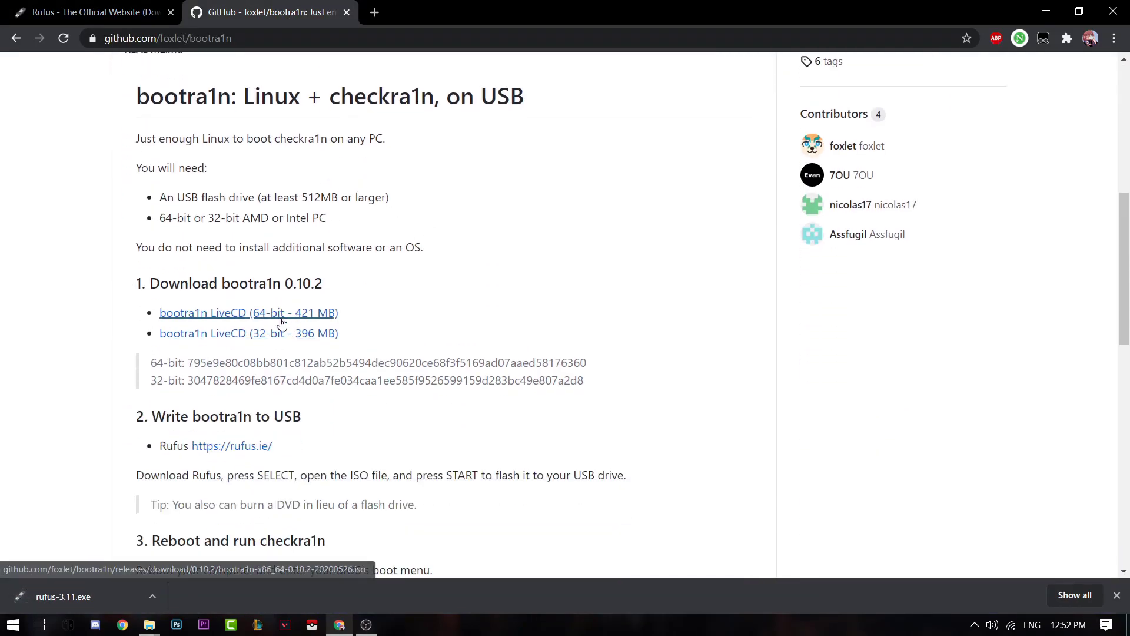
{"action": "left_click", "coordinate": [248, 312]}
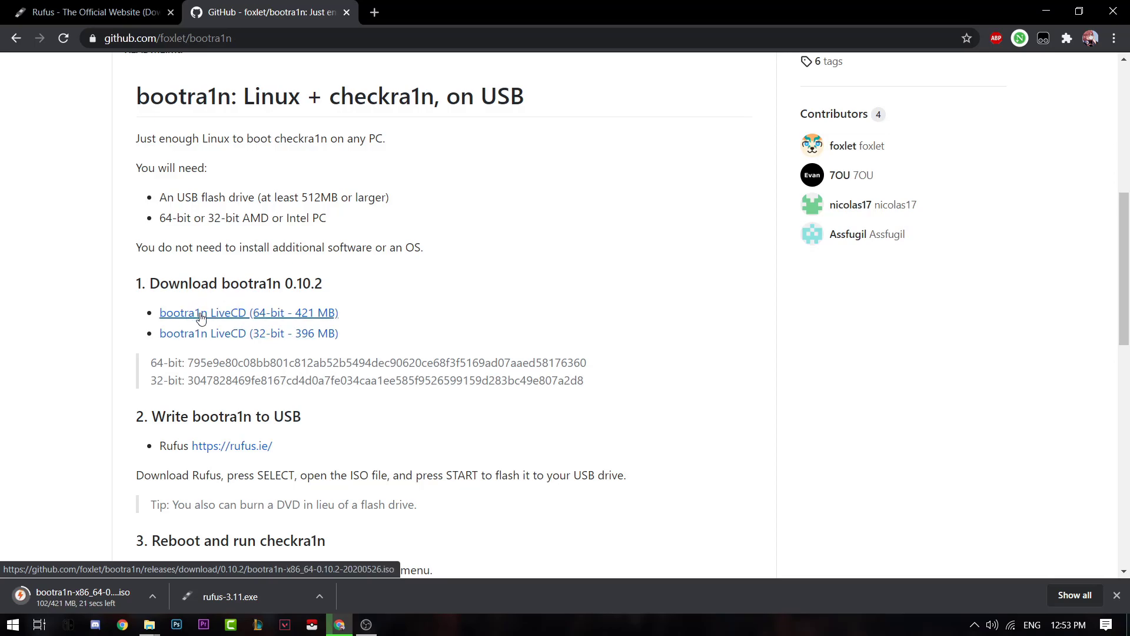
{"action": "mouse_move", "coordinate": [259, 301]}
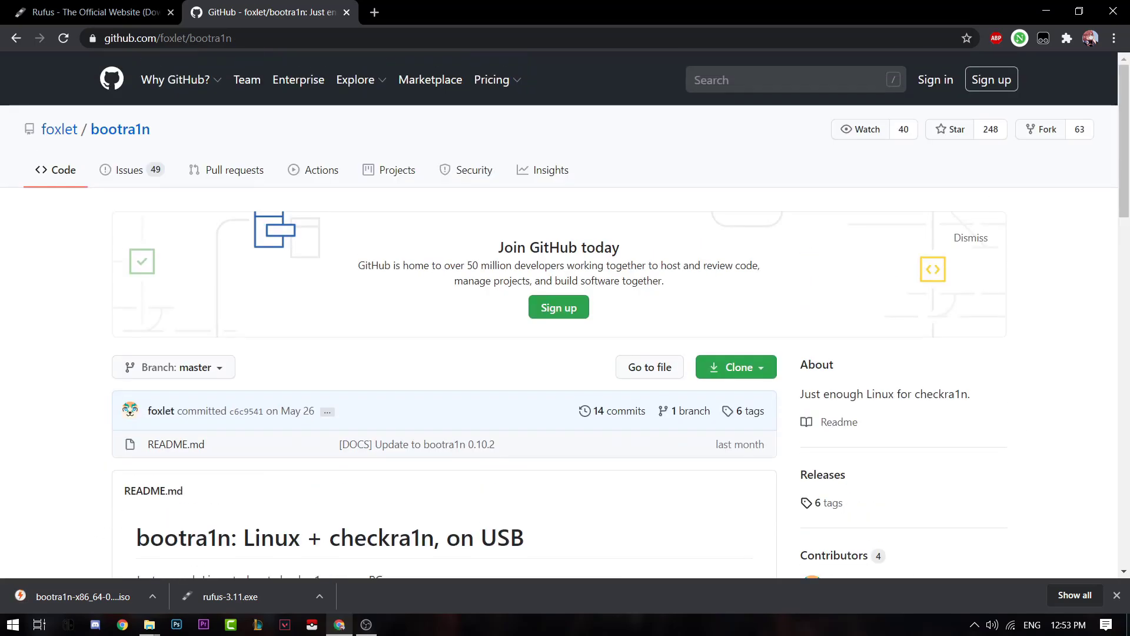
- Check the About page's System type, confirming a 64-bit OS on an x64 processor
{"action": "right_click", "coordinate": [12, 624]}
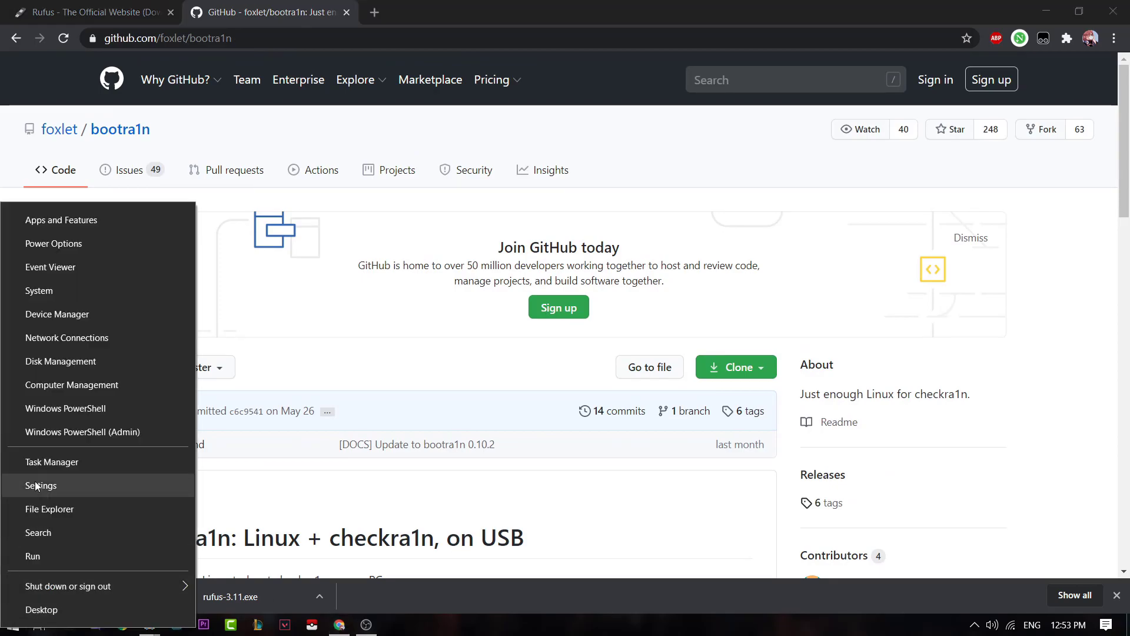
{"action": "mouse_move", "coordinate": [65, 292]}
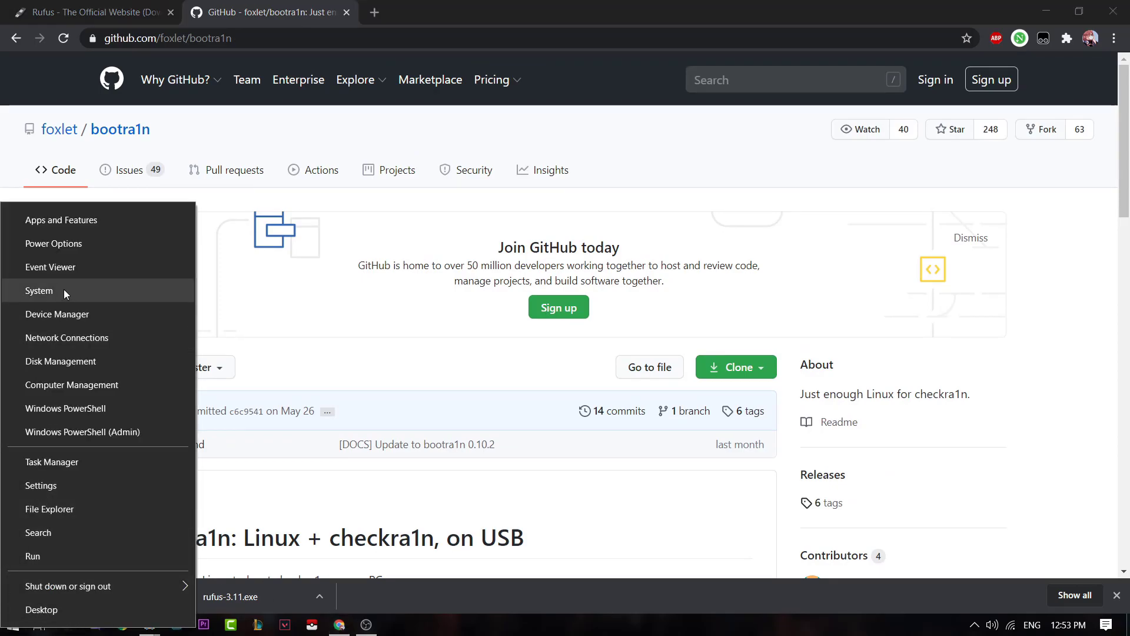
{"action": "left_click", "coordinate": [39, 290]}
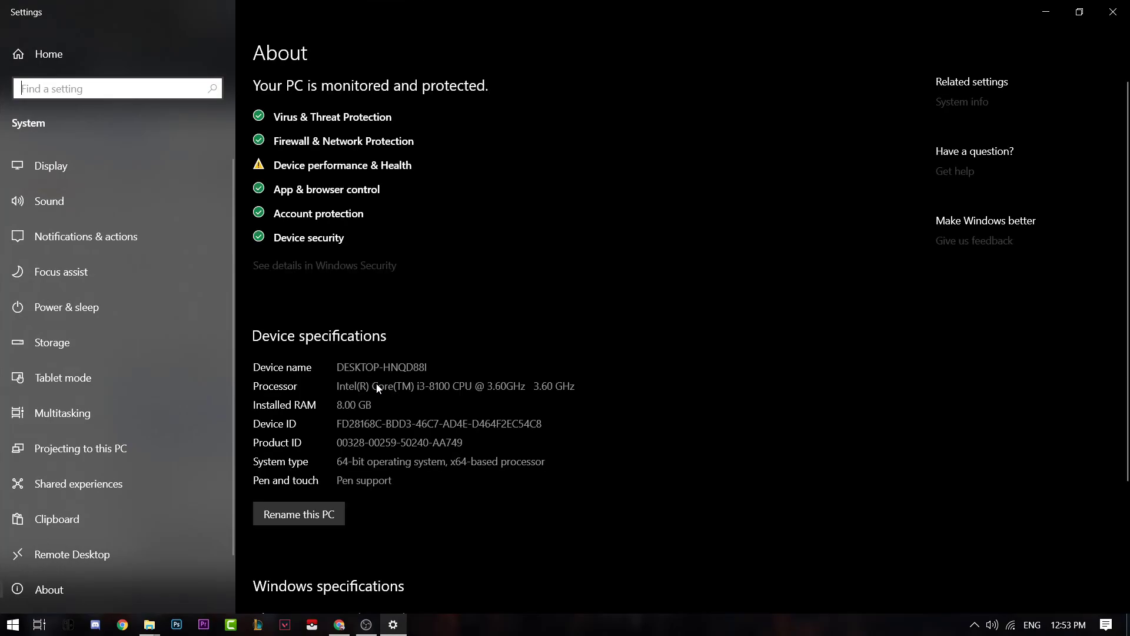
{"action": "scroll", "scroll_direction": "down", "scroll_amount": 3}
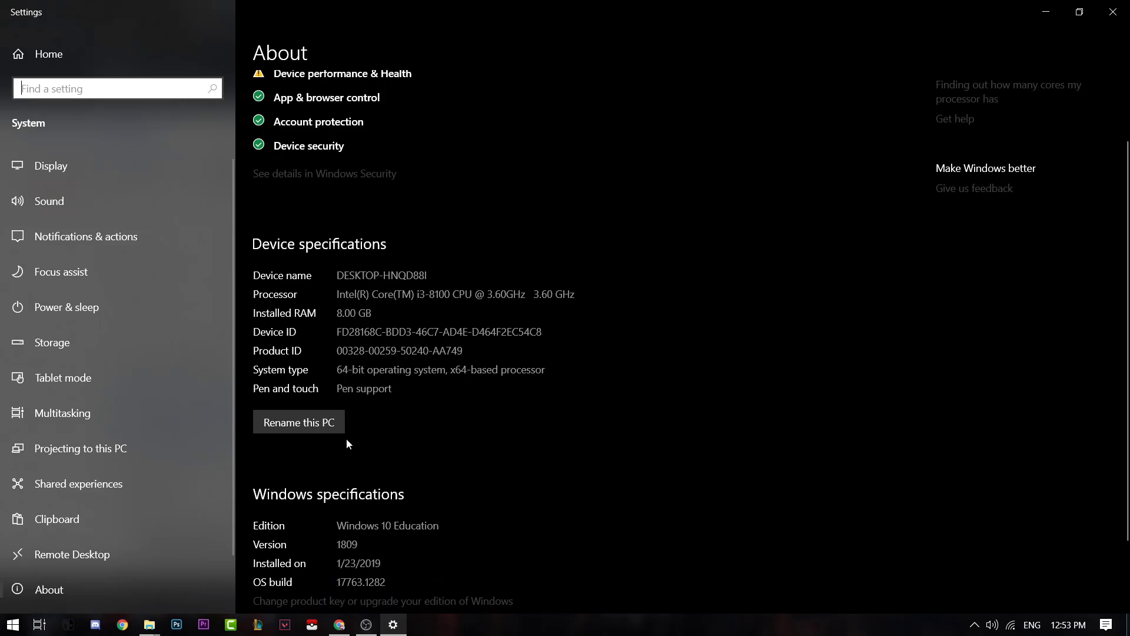
{"action": "scroll", "scroll_direction": "down", "scroll_amount": 3}
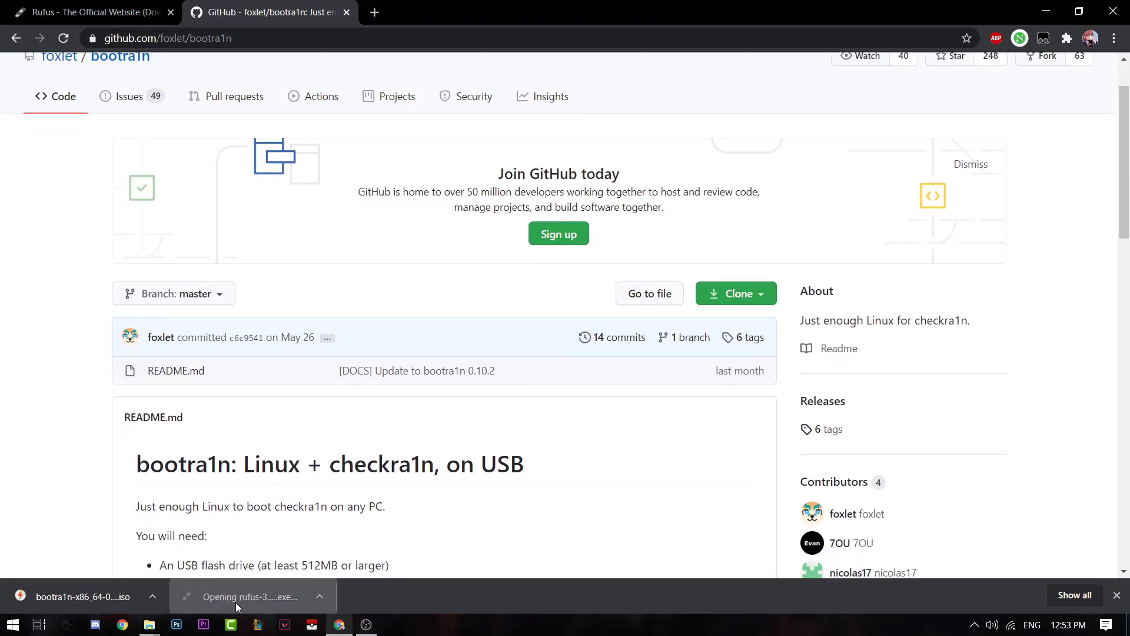
- Launch rufus-3.11.exe and confirm VOID_LIVE (F:) 32 GB as the device
{"action": "left_click", "coordinate": [248, 596]}
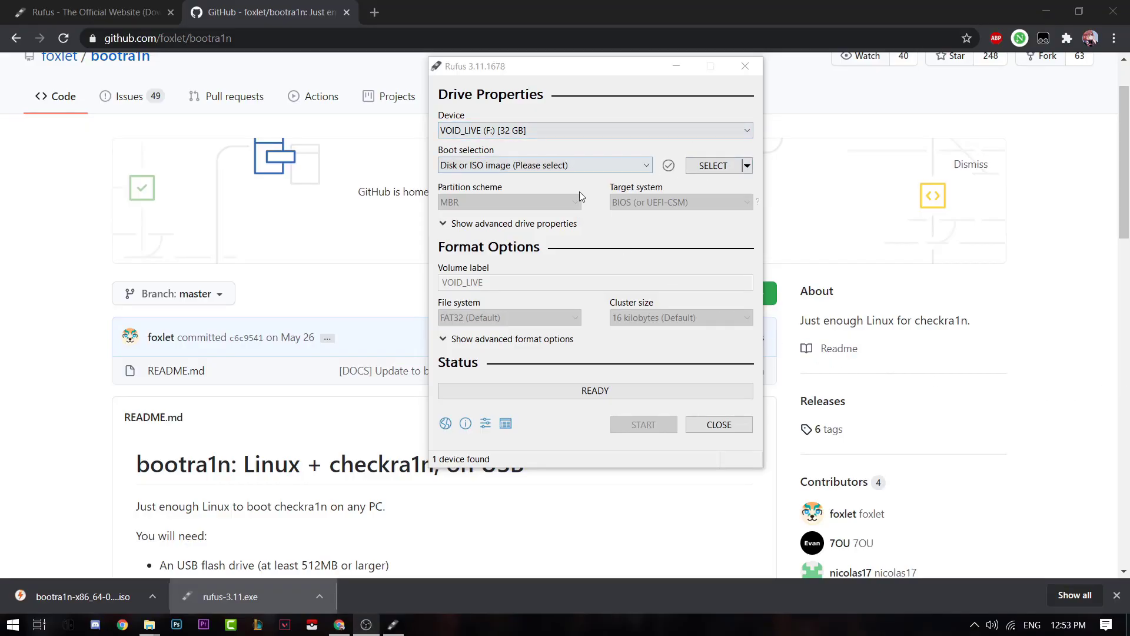
{"action": "left_click", "coordinate": [594, 130]}
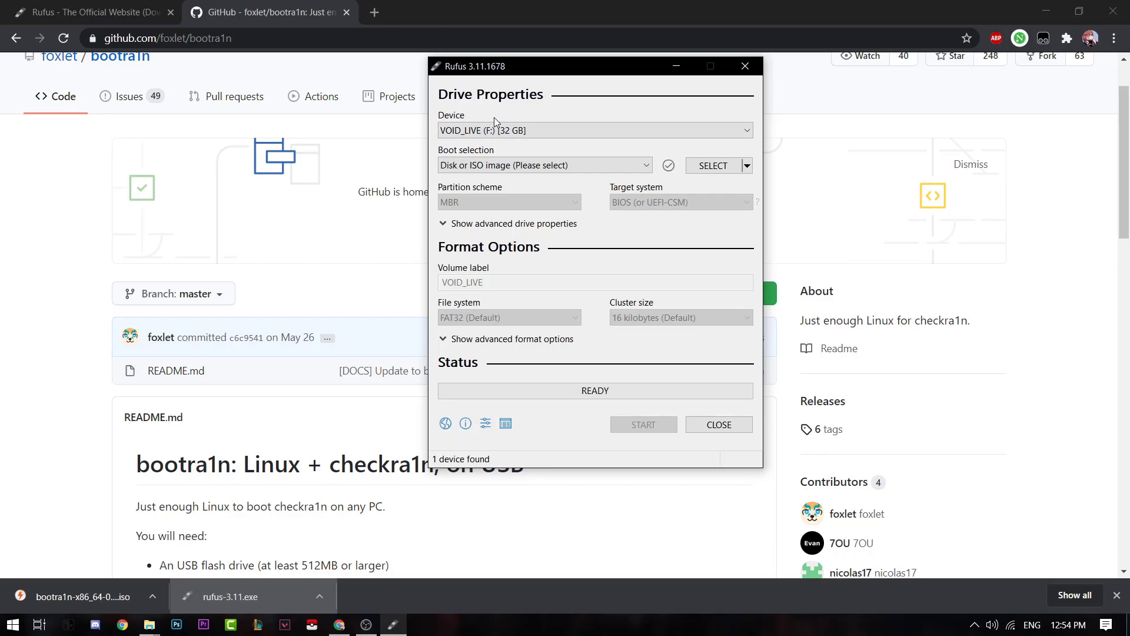
{"action": "mouse_move", "coordinate": [712, 164]}
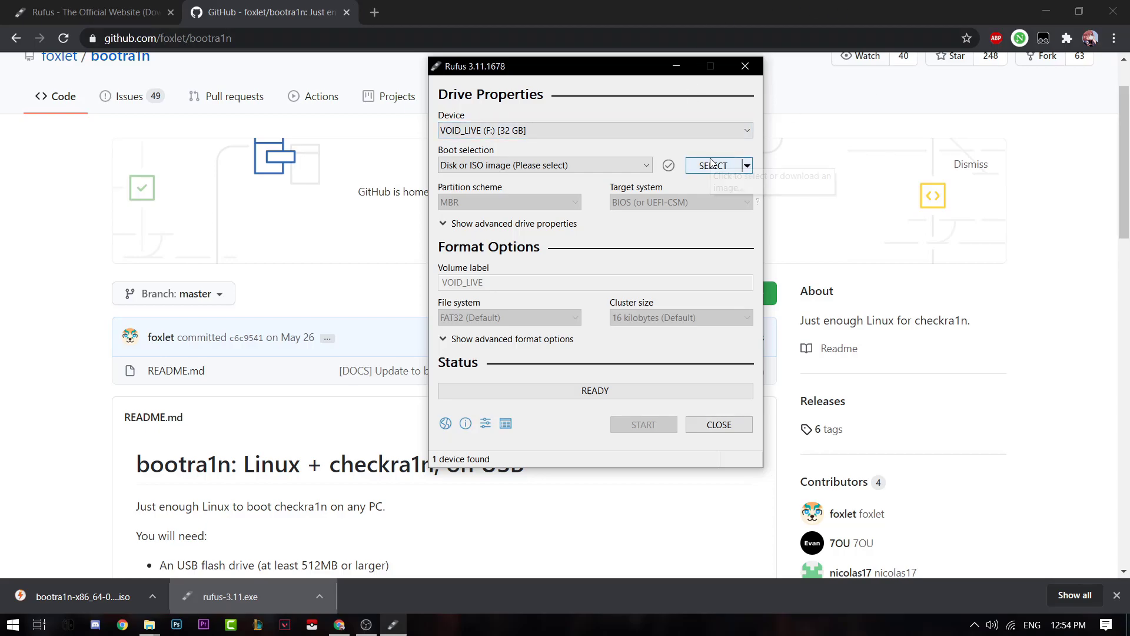
- Select bootra1n-x86_64-0.10.2-20200526.iso from D:\ as the boot image
{"action": "left_click", "coordinate": [712, 165]}
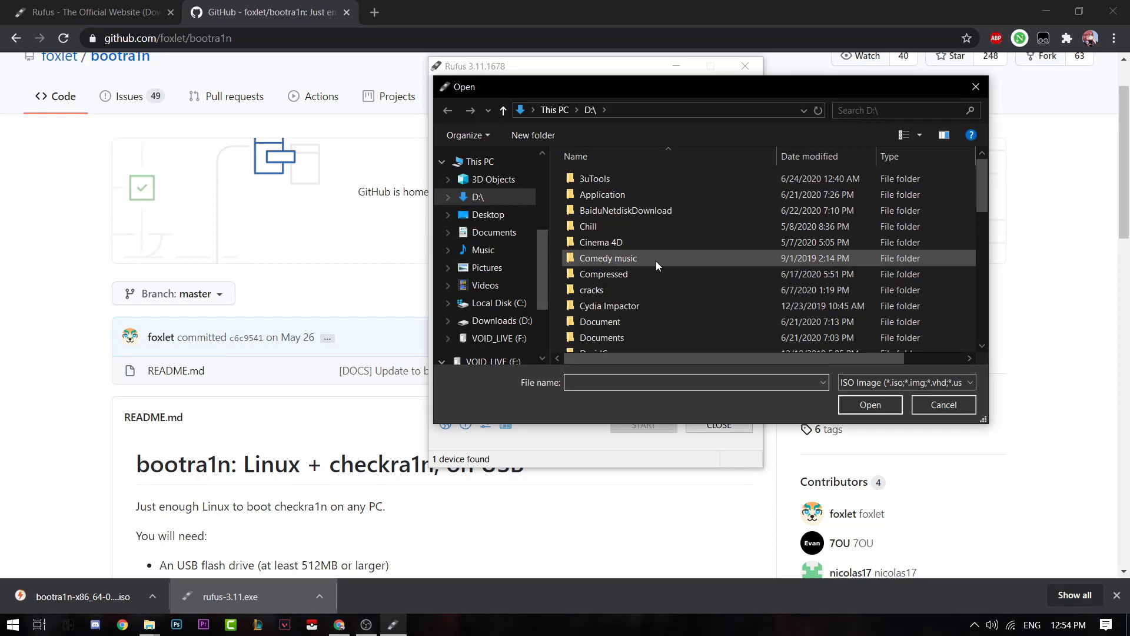
{"action": "scroll", "scroll_direction": "down", "scroll_amount": 3}
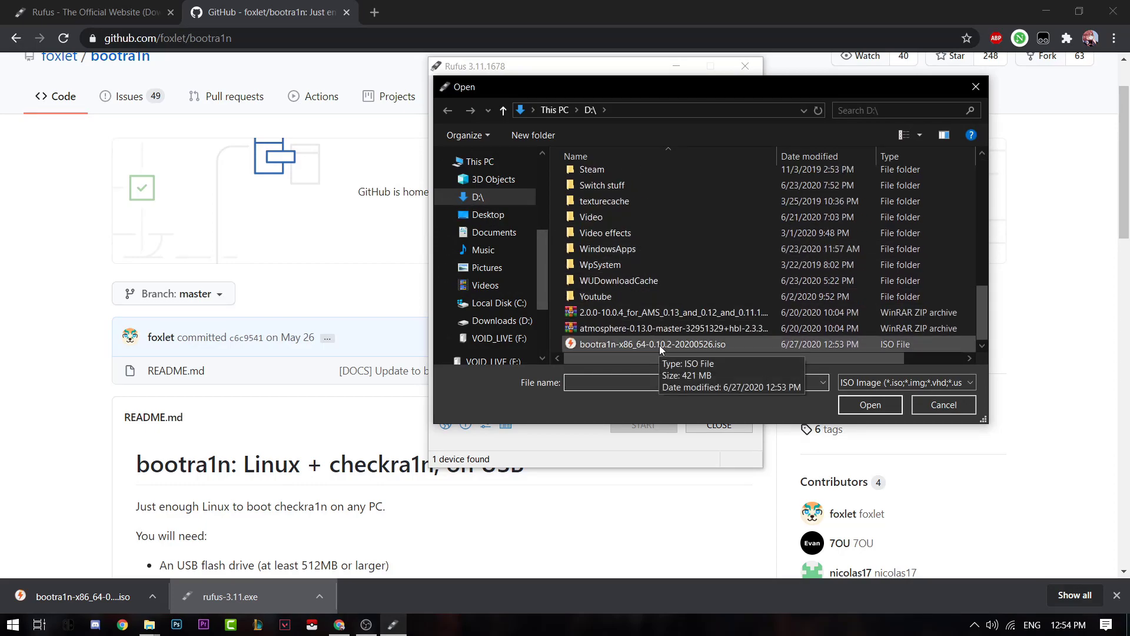
{"action": "left_click", "coordinate": [868, 404]}
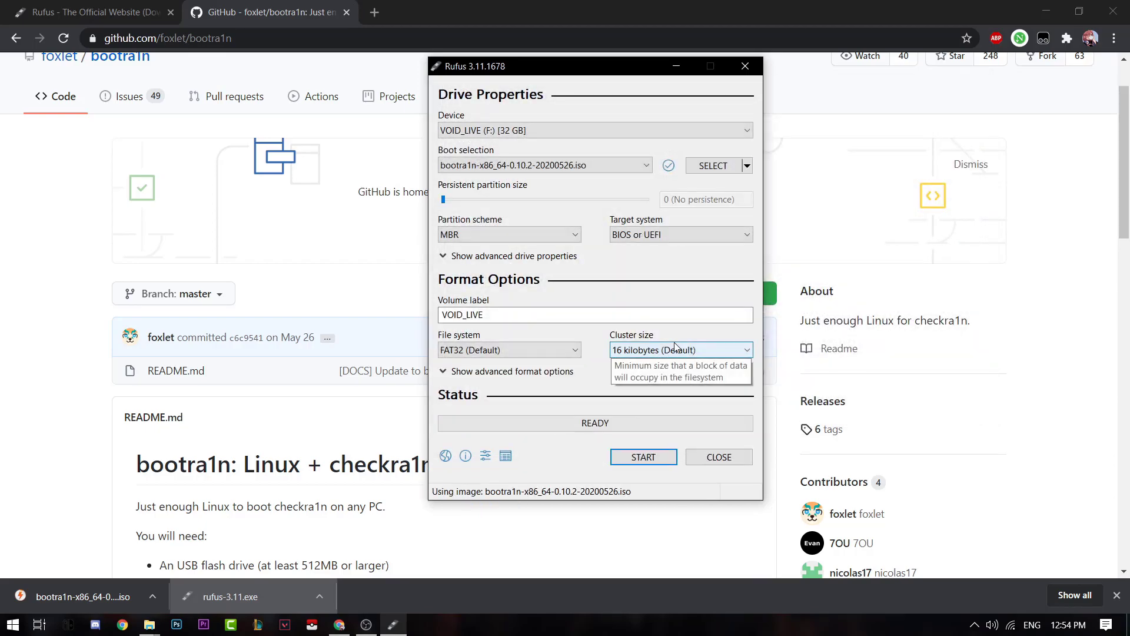
- Keep the file system as FAT32 and start writing the image
{"action": "left_click", "coordinate": [508, 350]}
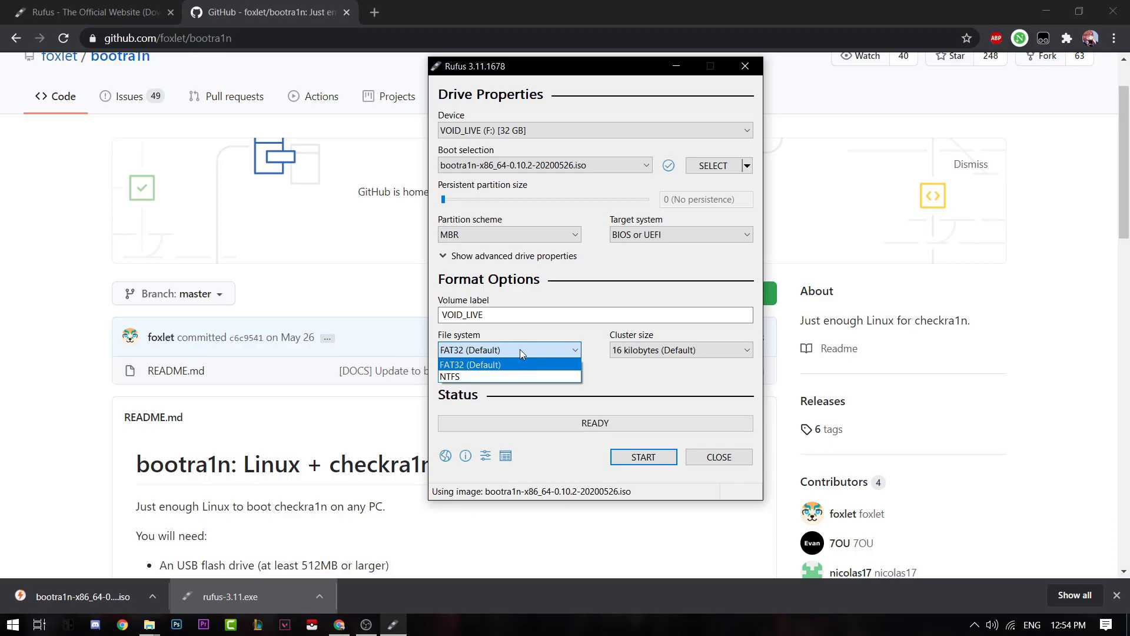
{"action": "left_click", "coordinate": [470, 364]}
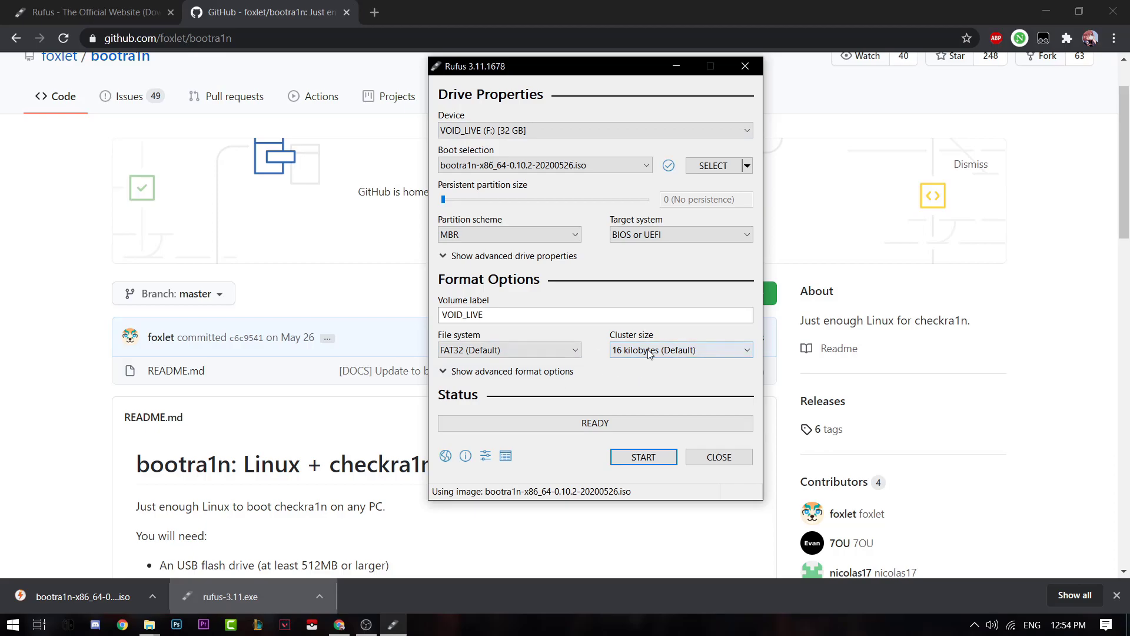
{"action": "left_click", "coordinate": [642, 456]}
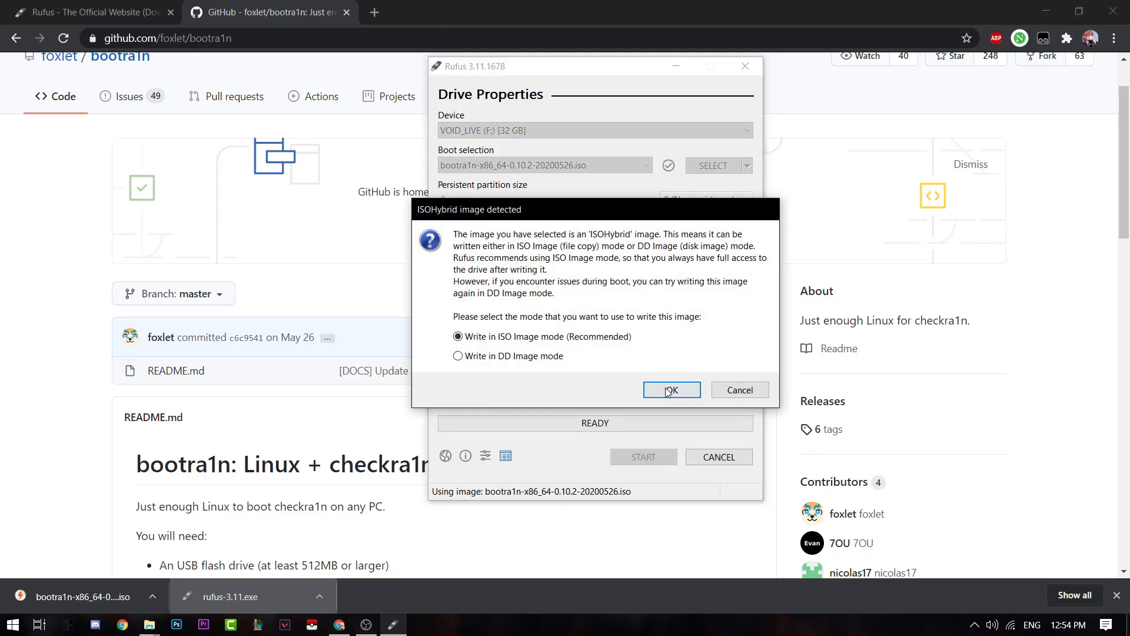
- Accept ISO Image write mode and the data-destruction warning, then wait for green READY
{"action": "left_click", "coordinate": [669, 389]}
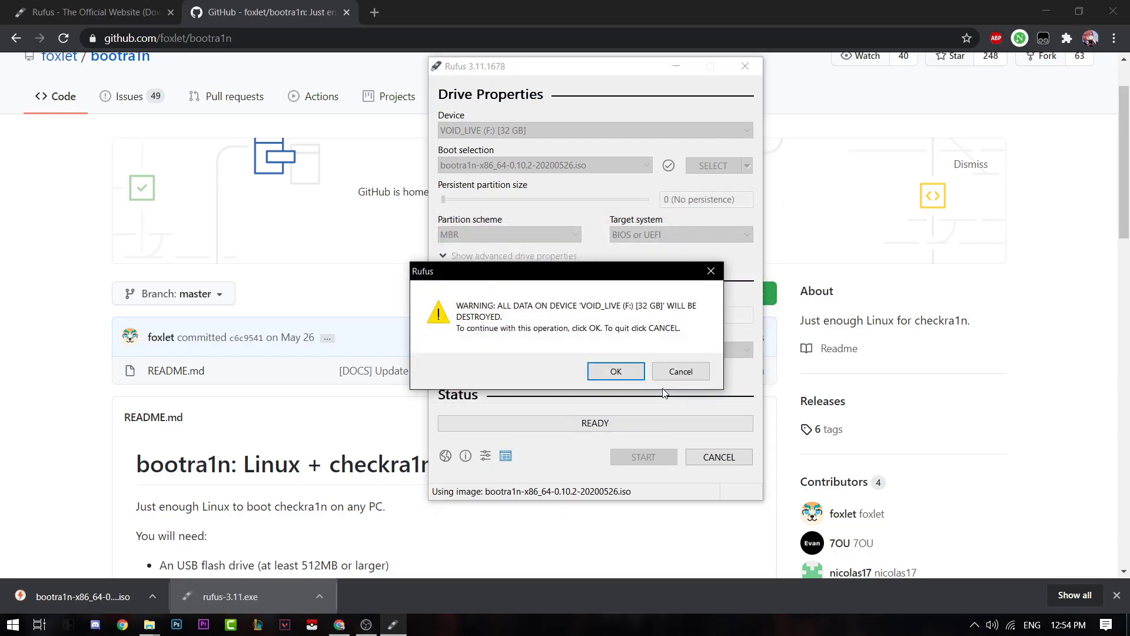
{"action": "left_click", "coordinate": [615, 370]}
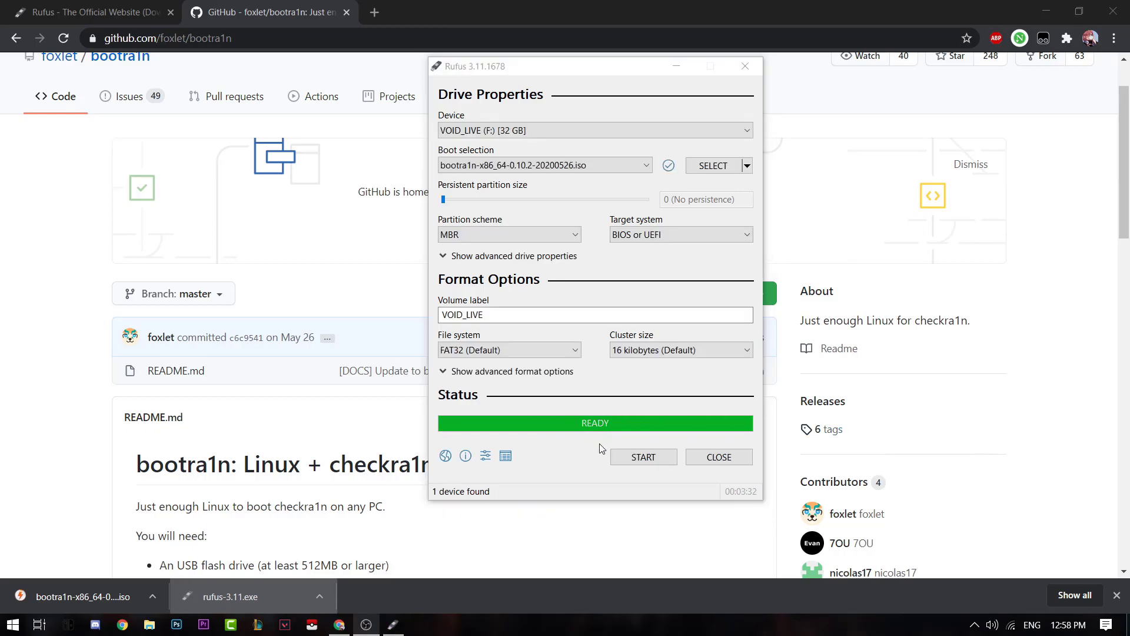
{"action": "mouse_move", "coordinate": [582, 429]}
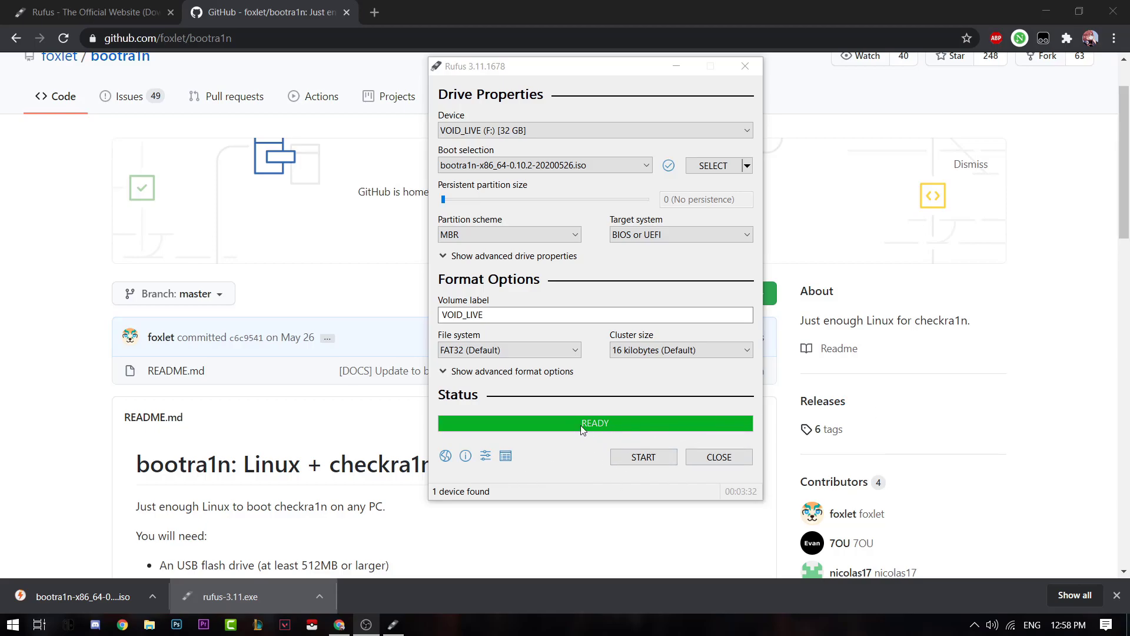